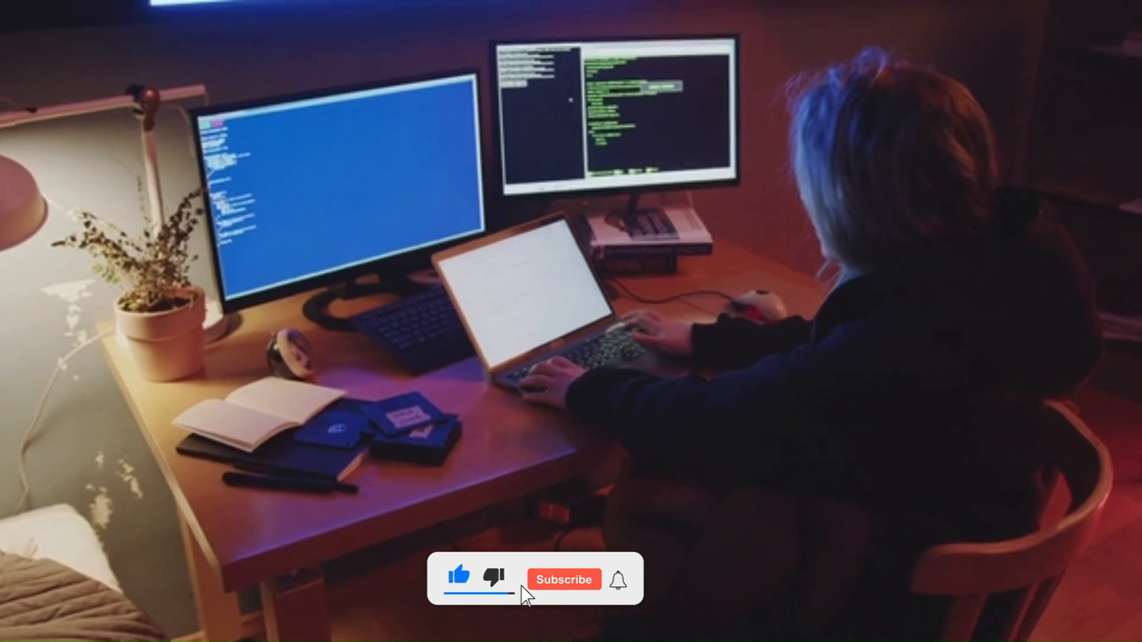
Subscribe via the overlay's red Subscribe button so it reads Subscribed
{"action": "left_click", "coordinate": [564, 579]}
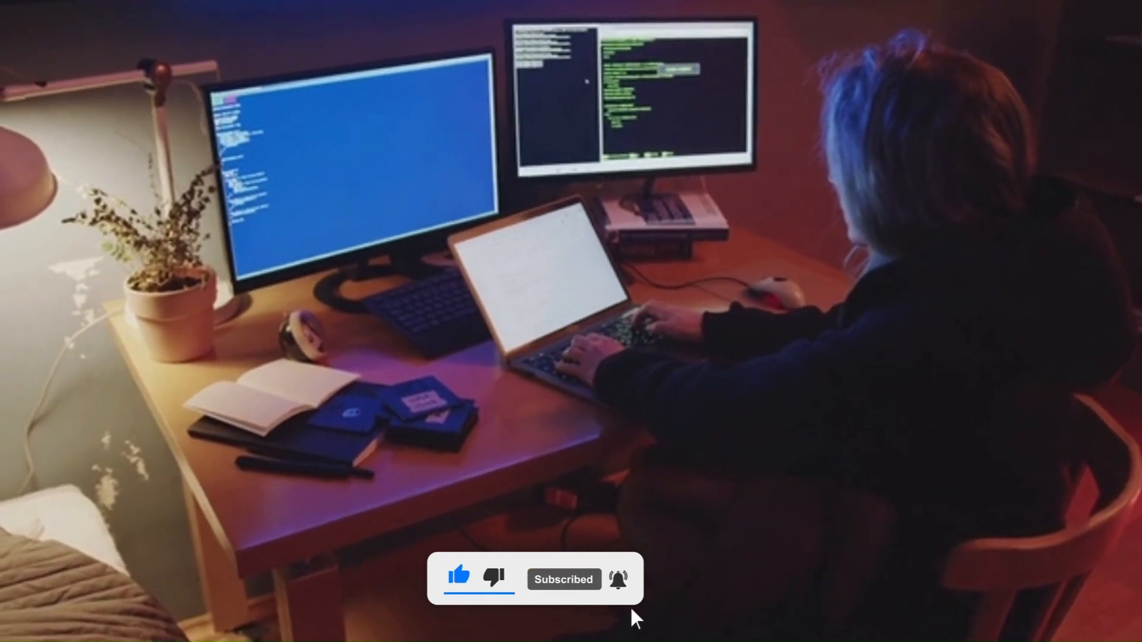